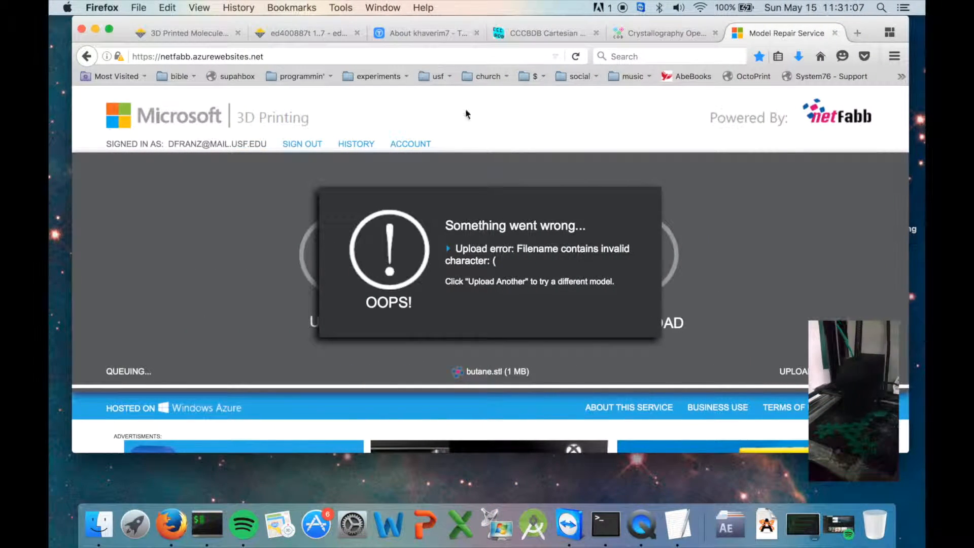
# Step: From the CCCBDB home page, reach the Experimental Geometries lookup form
pyautogui.click(545, 32)
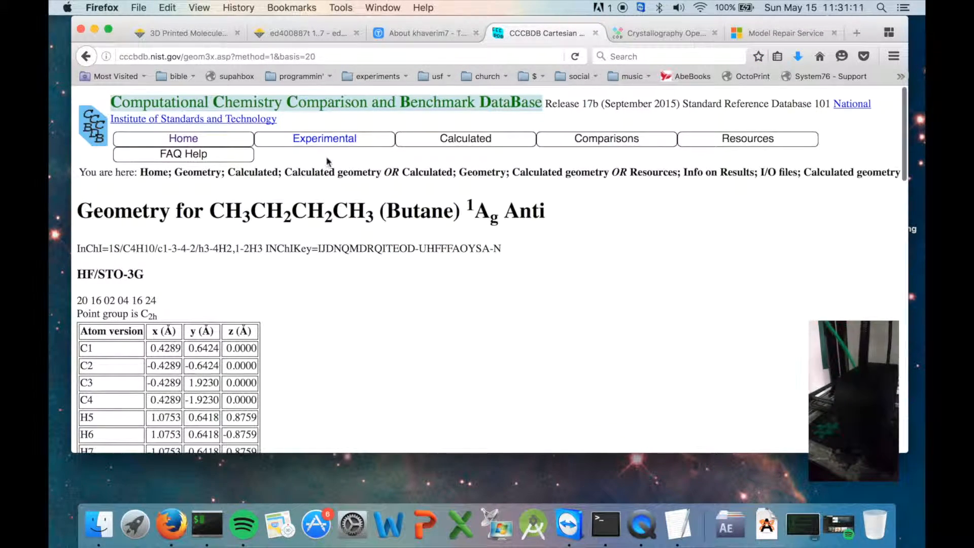
pyautogui.click(183, 138)
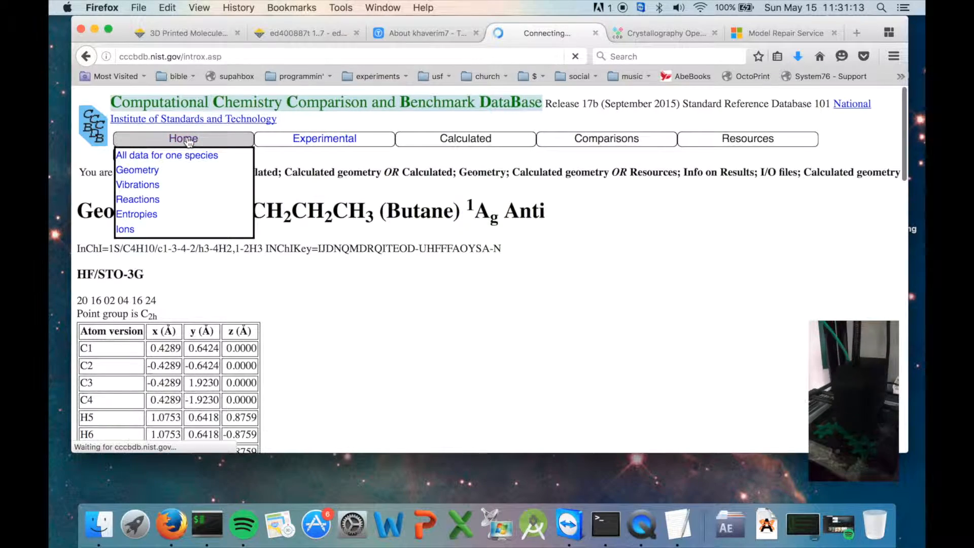
pyautogui.click(182, 138)
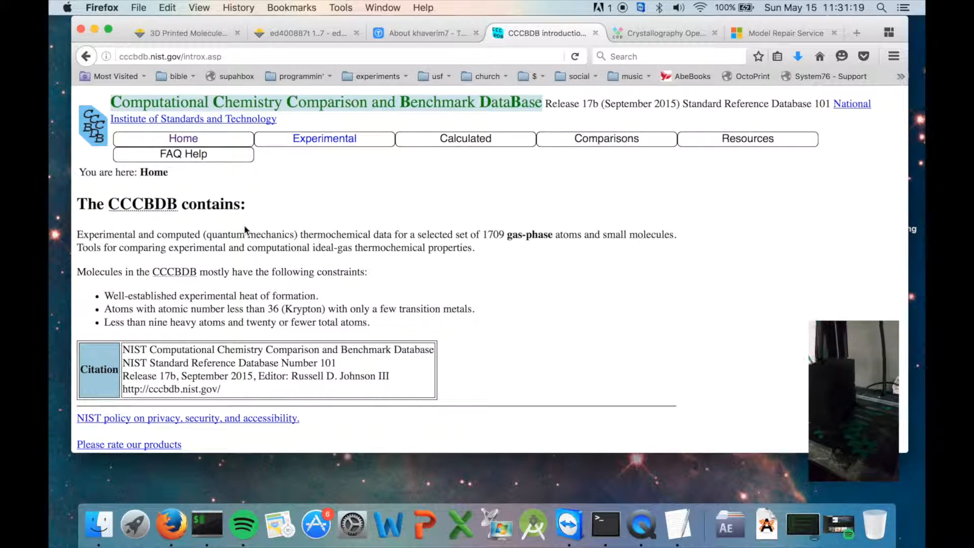
pyautogui.click(324, 138)
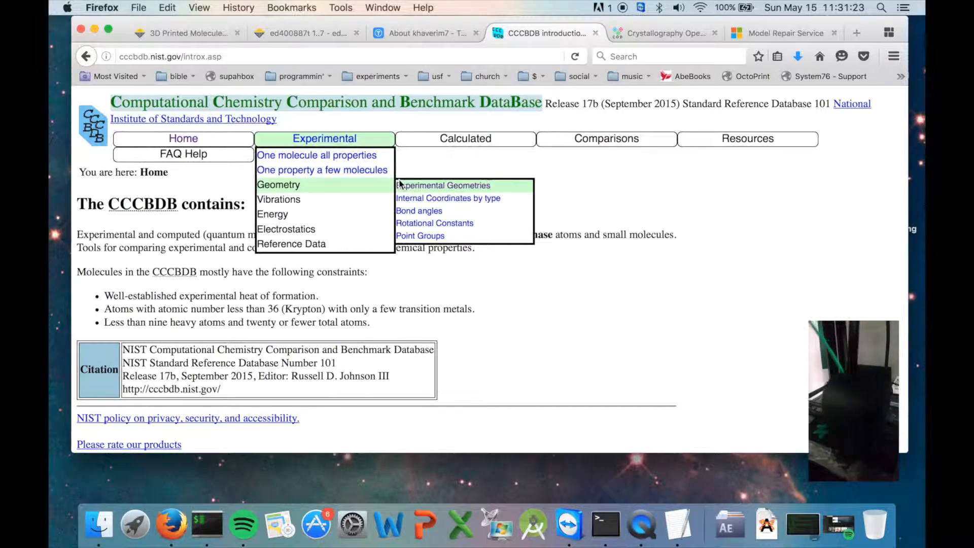
pyautogui.click(442, 185)
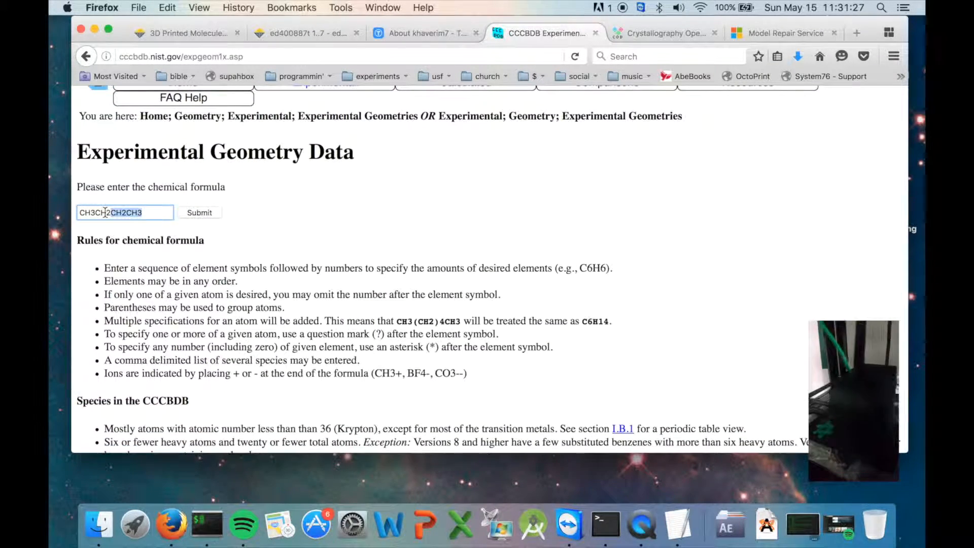
# Step: Look up butane's experimental geometry data listing
pyautogui.write('bu')
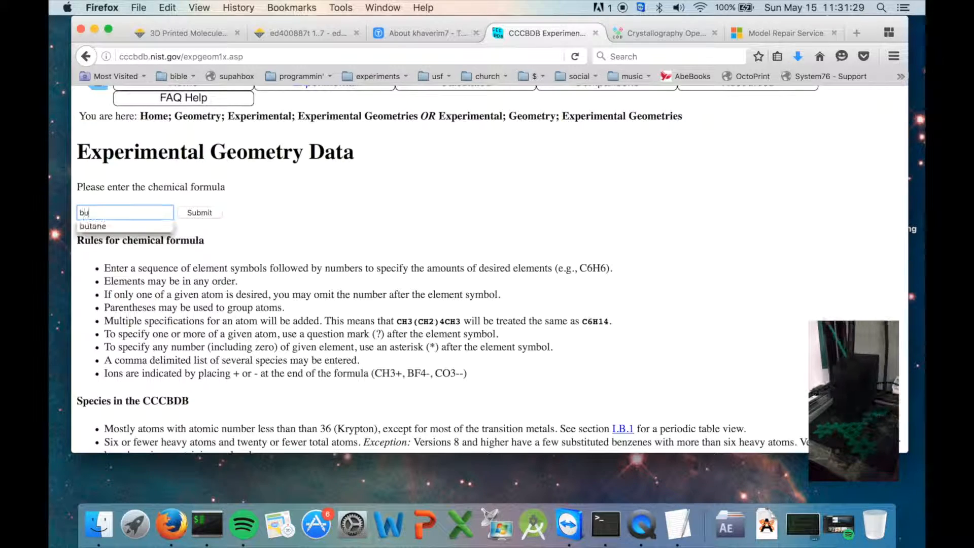
pyautogui.click(199, 212)
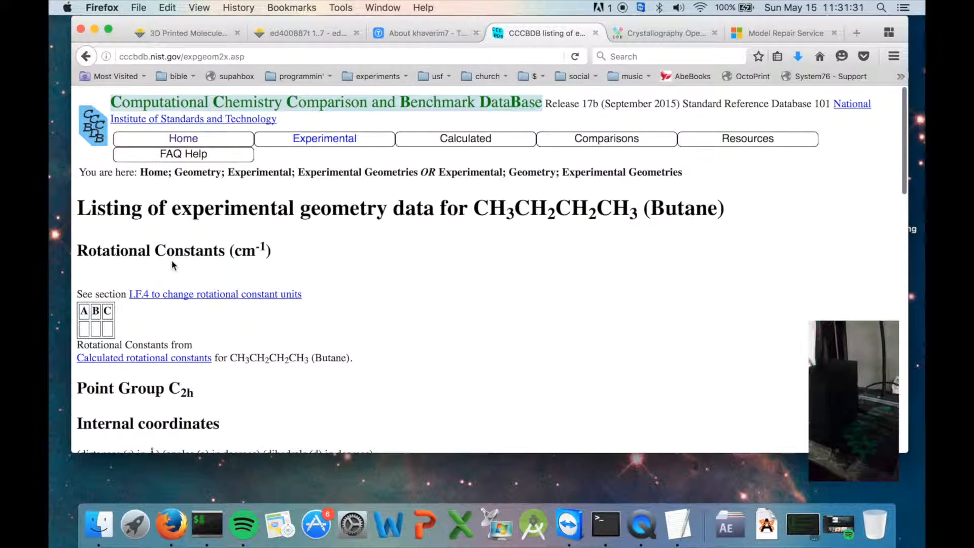
# Step: Bring up butane's table of calculated geometries
pyautogui.scroll(-3)
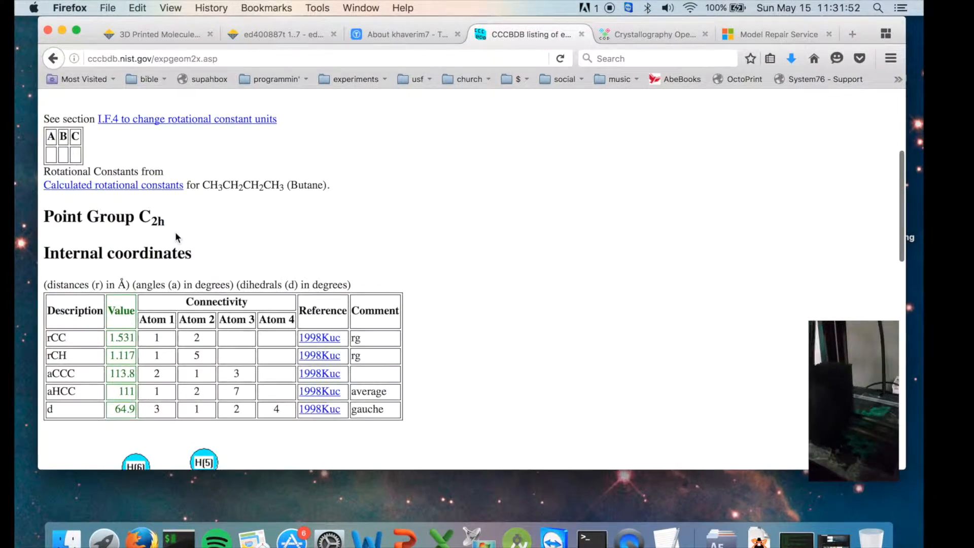
pyautogui.scroll(-3)
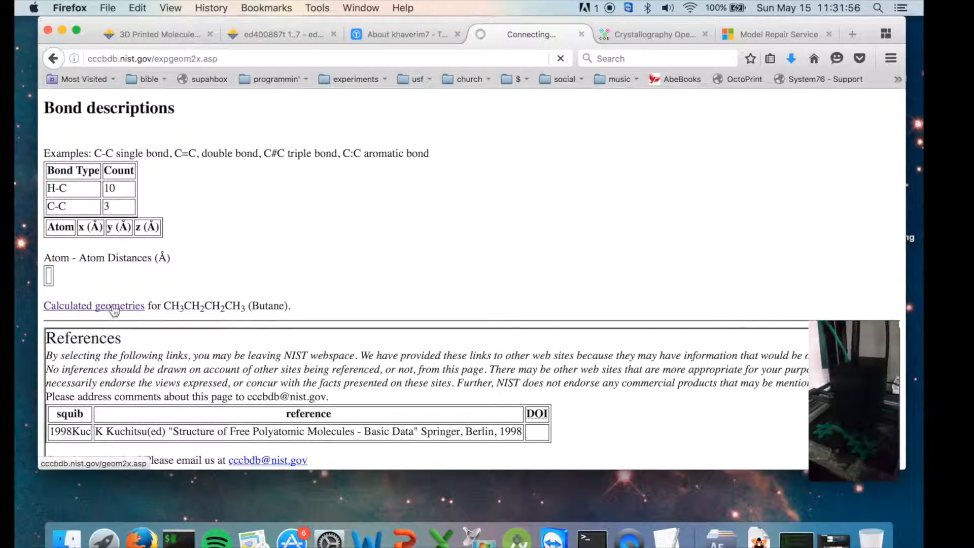
pyautogui.click(94, 306)
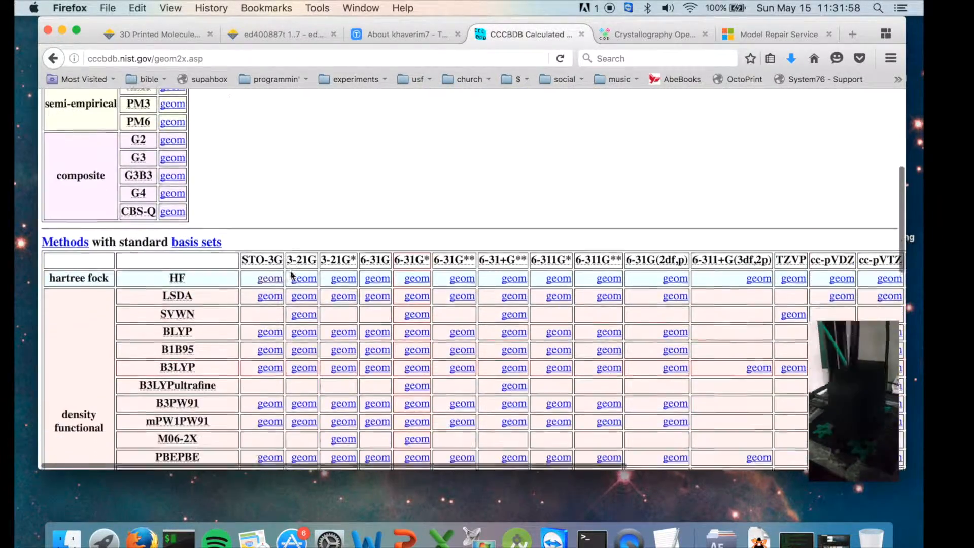
# Step: Request the CCD/6-31G* geometry from the methods-versus-basis-sets table
pyautogui.scroll(-3)
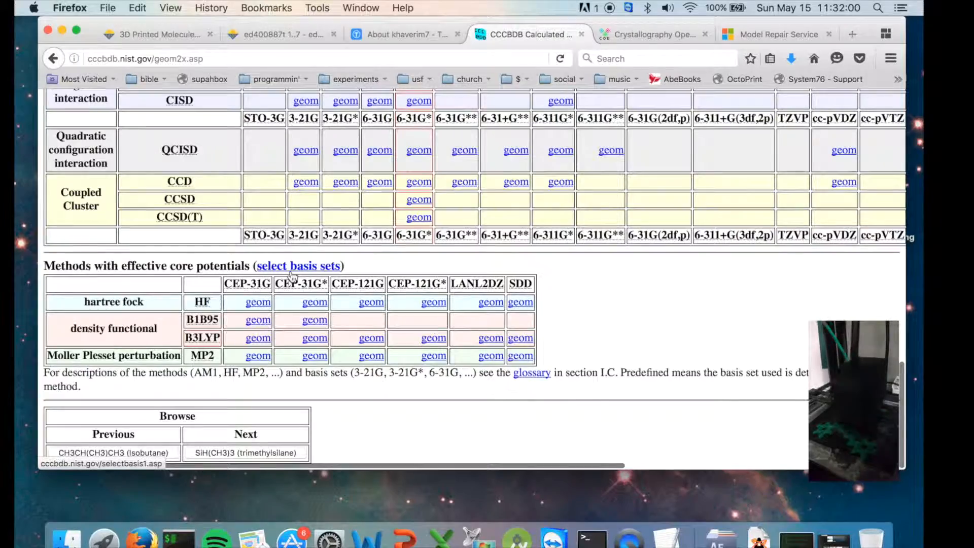
pyautogui.scroll(-3)
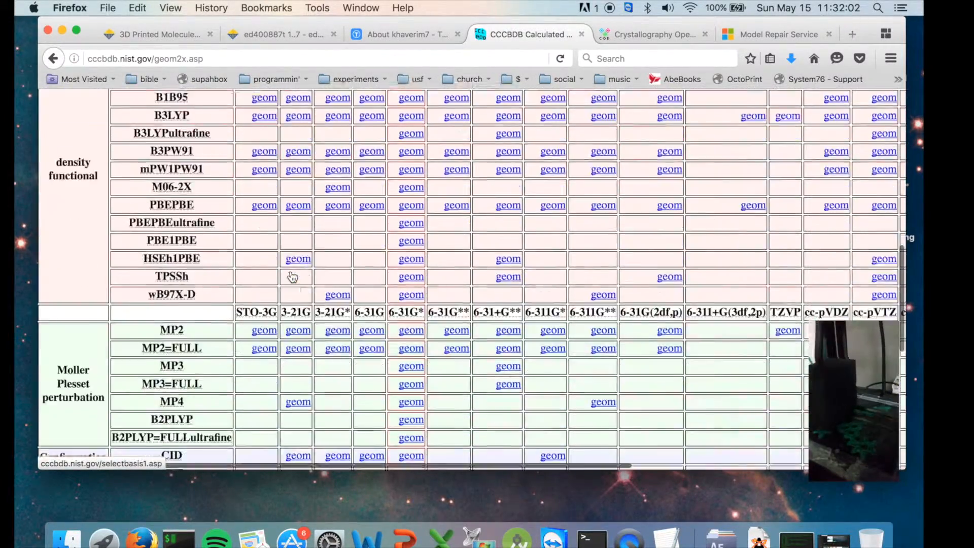
pyautogui.scroll(-3)
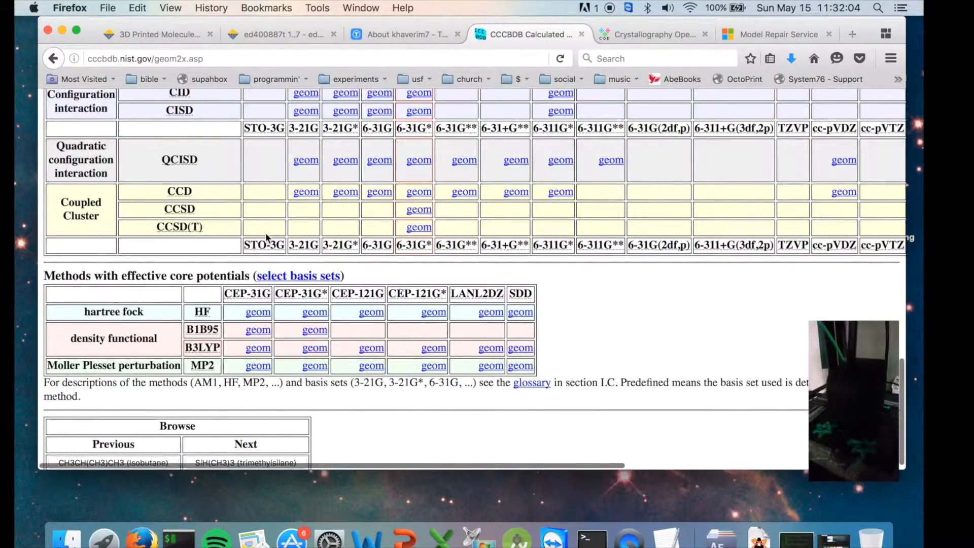
pyautogui.scroll(3)
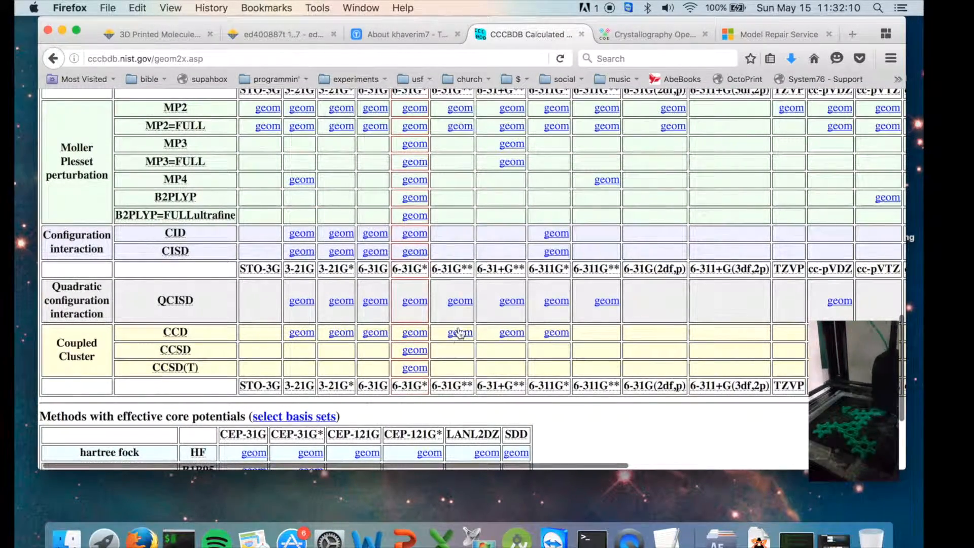
pyautogui.click(414, 331)
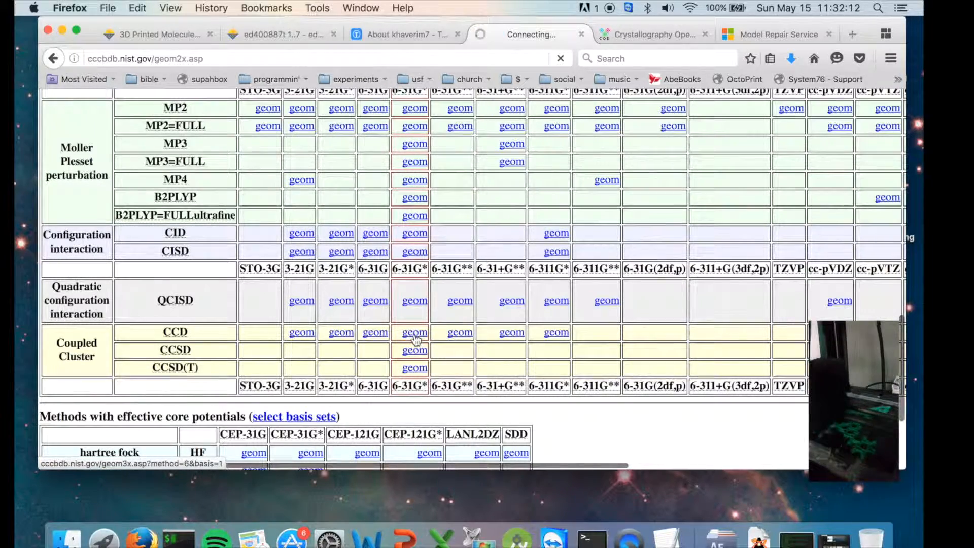
# Step: Select the full CCD/6-31G* Cartesian coordinates table for butane, ready to copy
pyautogui.click(414, 332)
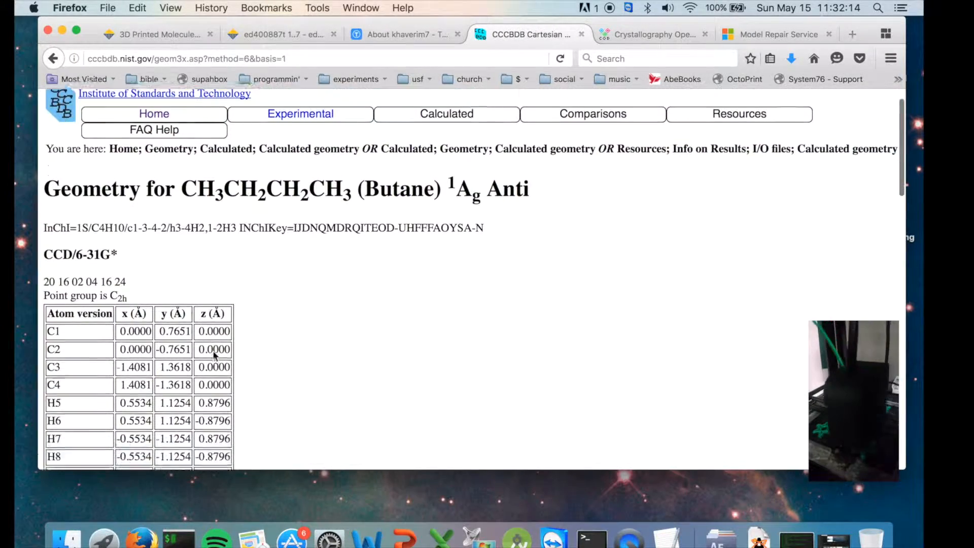
pyautogui.scroll(-3)
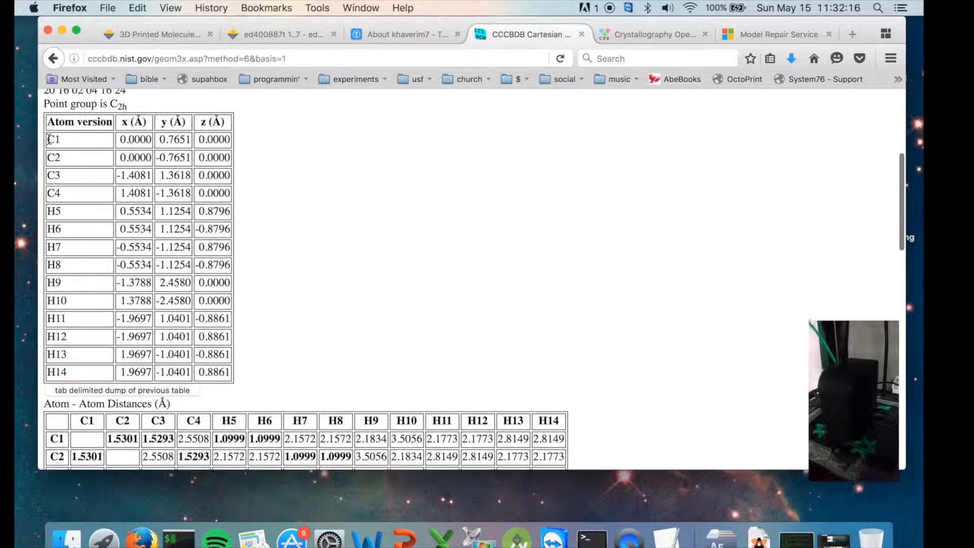
pyautogui.moveTo(50, 139); pyautogui.dragTo(224, 373)
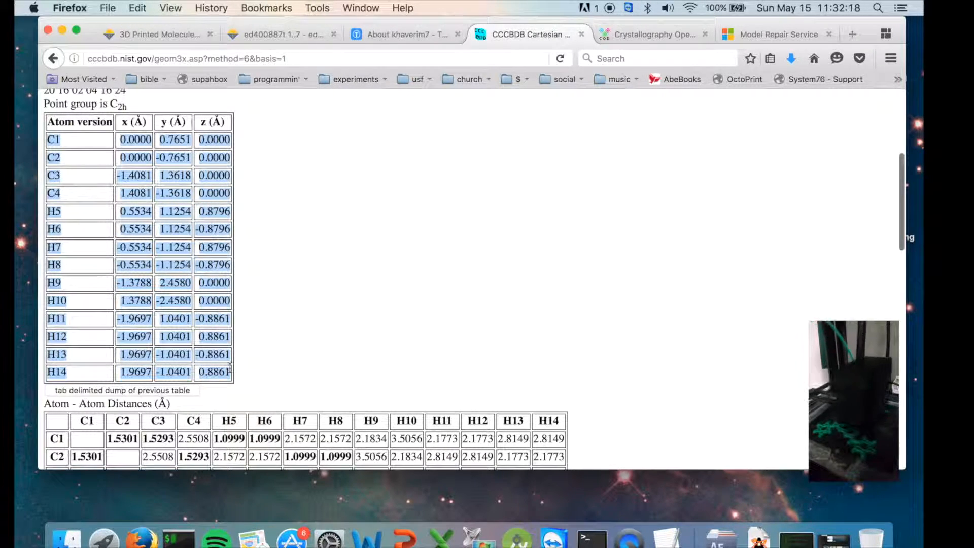
pyautogui.rightClick(220, 339)
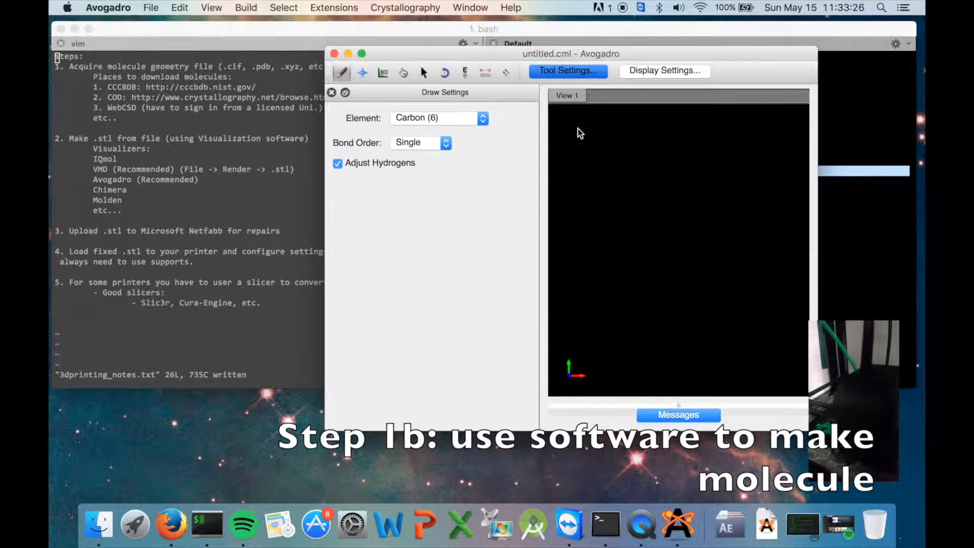
# Step: Draw bonded carbons with hydrogens into a four-carbon butane chain
pyautogui.click(435, 118)
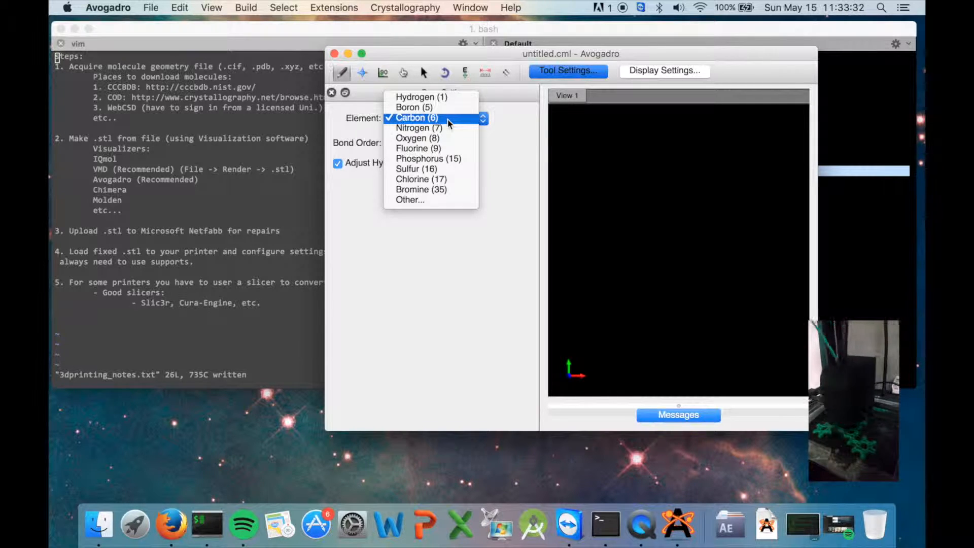
pyautogui.click(416, 118)
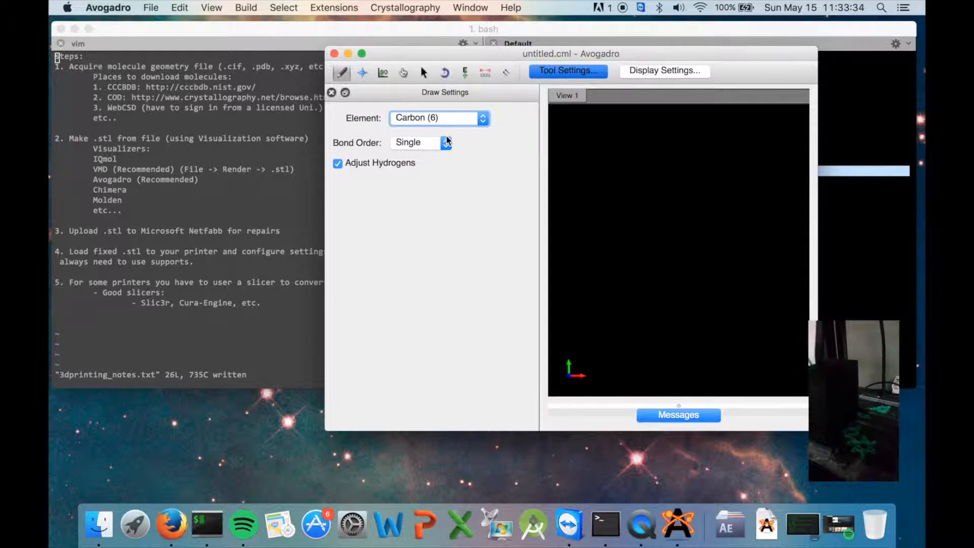
pyautogui.moveTo(598, 164); pyautogui.dragTo(669, 211)
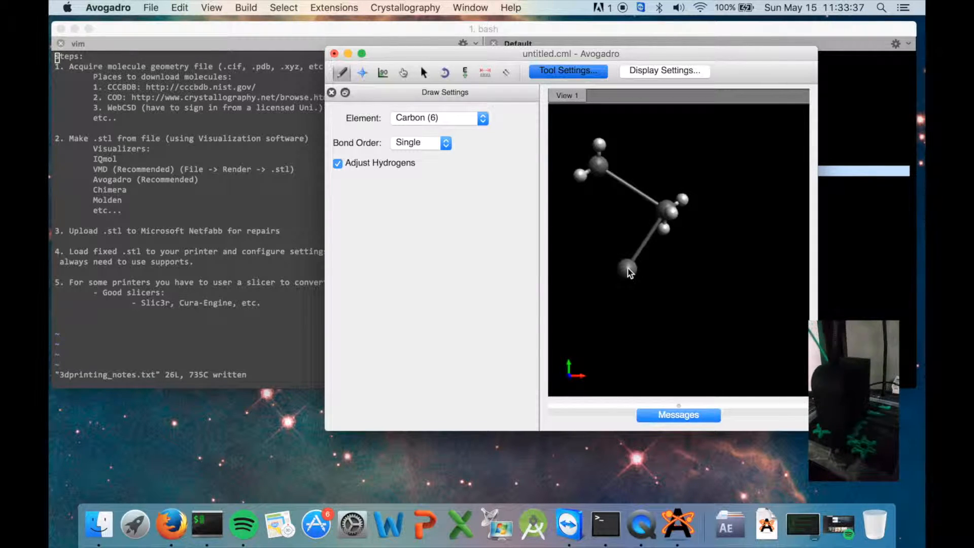
pyautogui.moveTo(629, 272); pyautogui.dragTo(569, 234)
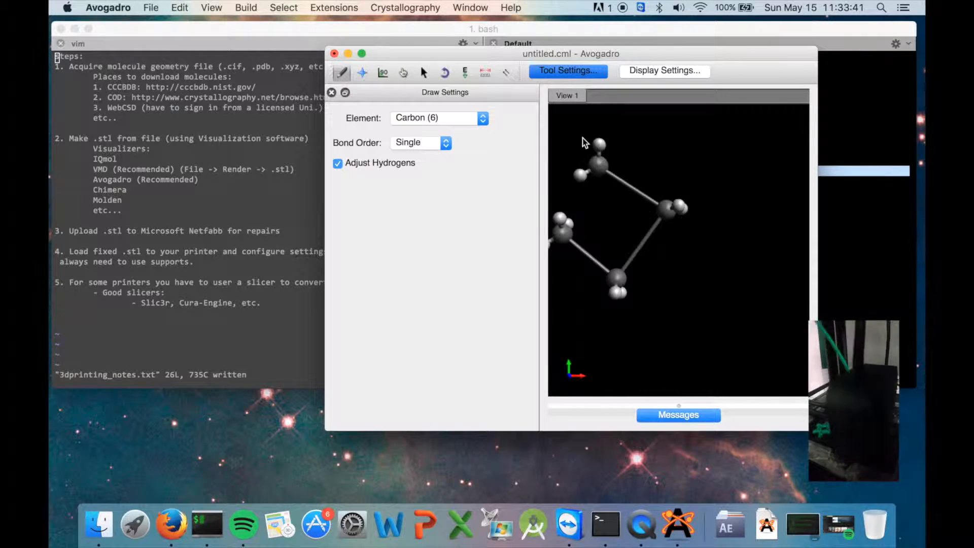
# Step: Start, stop and restart AutoRotate so the butane model spins continuously
pyautogui.click(444, 73)
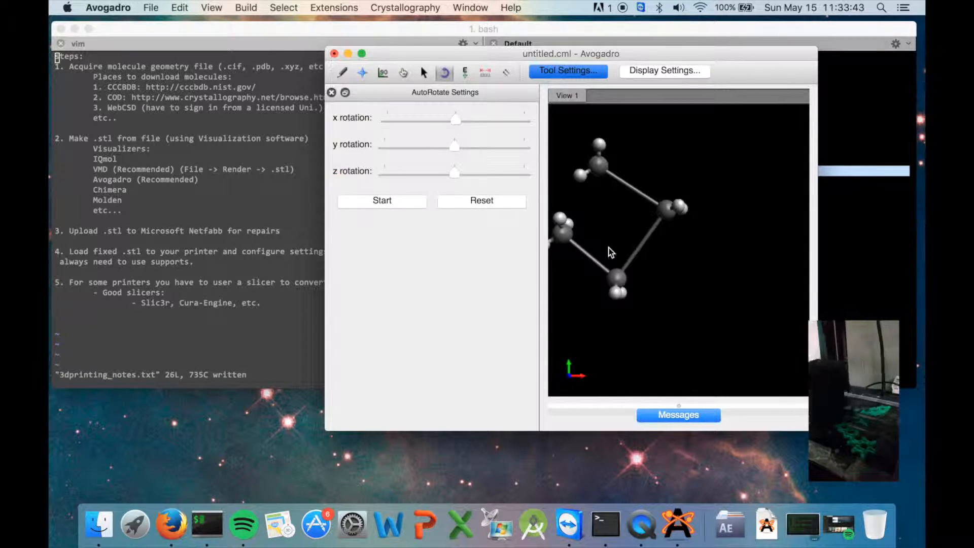
pyautogui.click(381, 200)
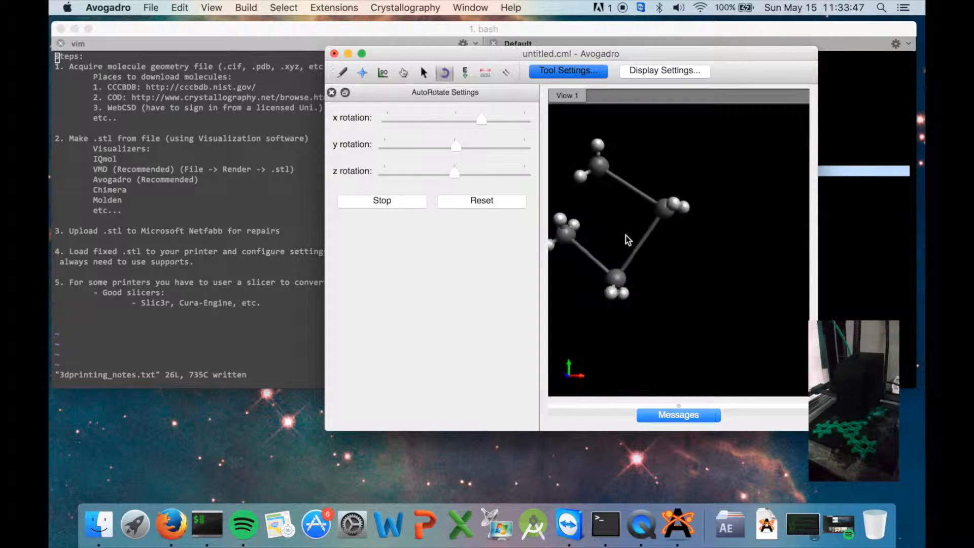
pyautogui.click(382, 200)
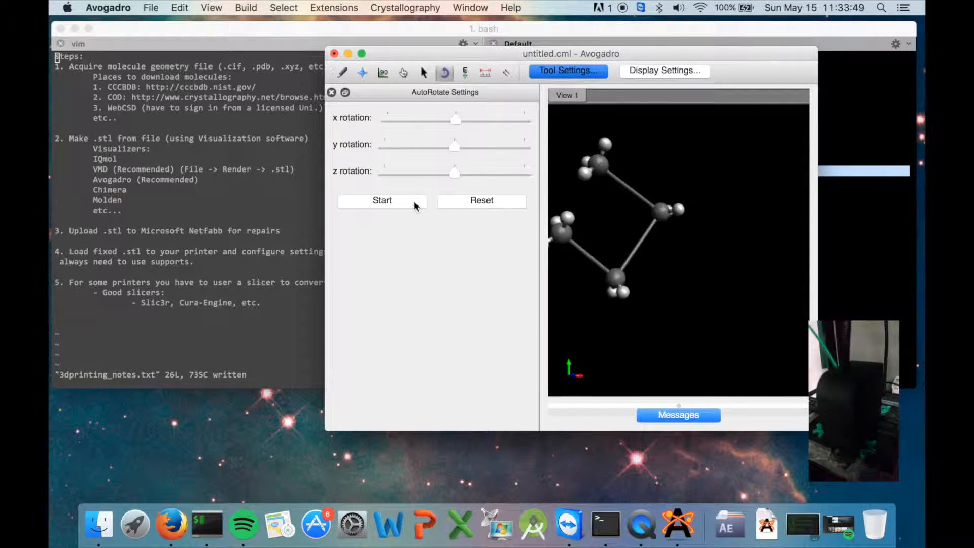
pyautogui.click(333, 7)
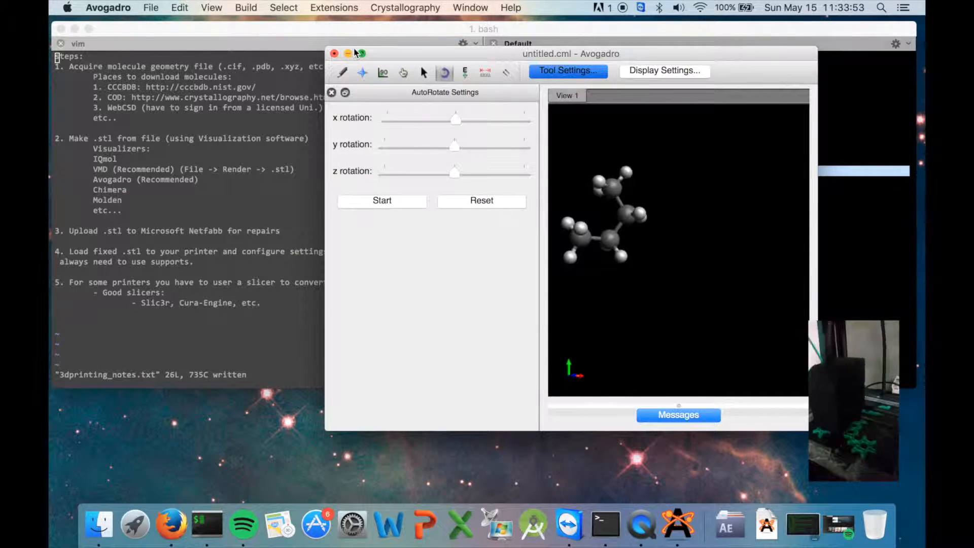
pyautogui.click(383, 200)
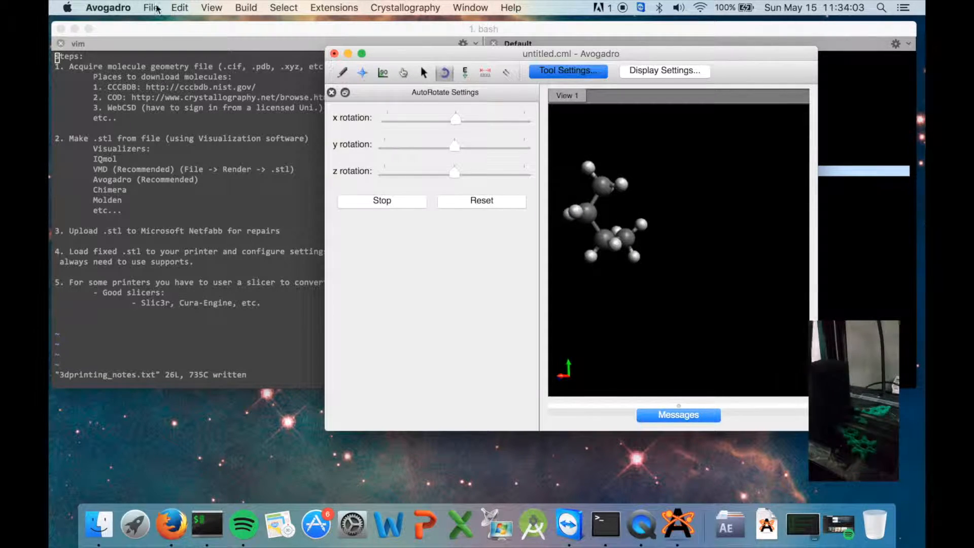
# Step: Save the molecule as butane.xyz in XYZ format
pyautogui.click(150, 7)
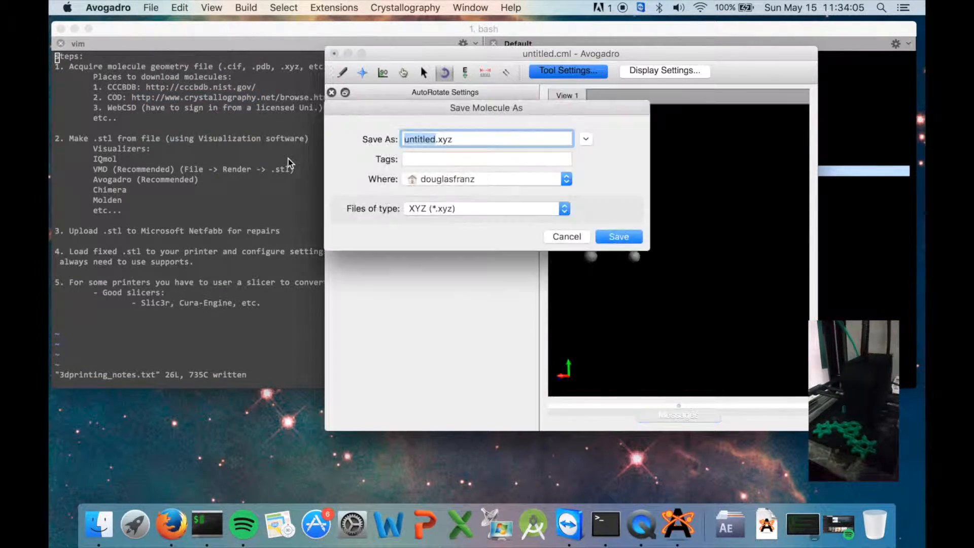
pyautogui.write('buta')
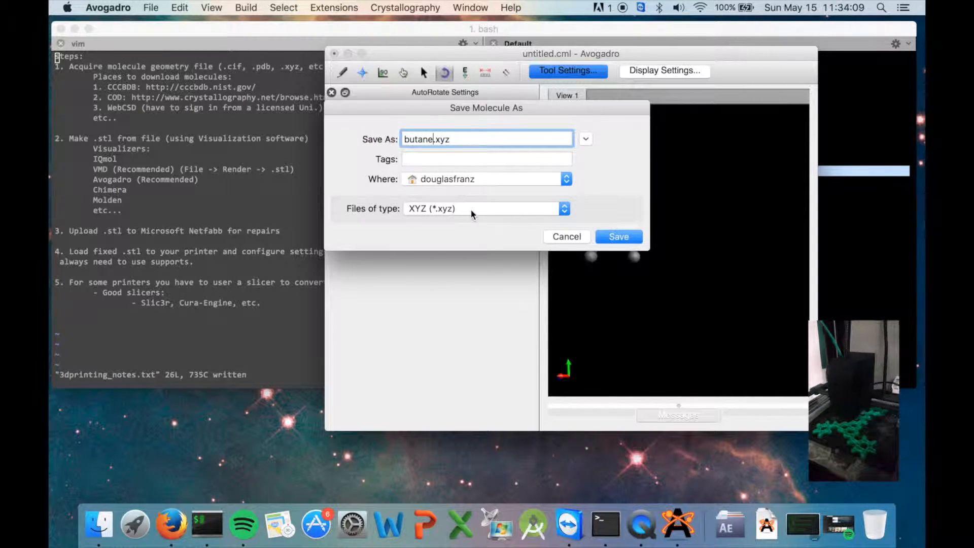
pyautogui.click(486, 208)
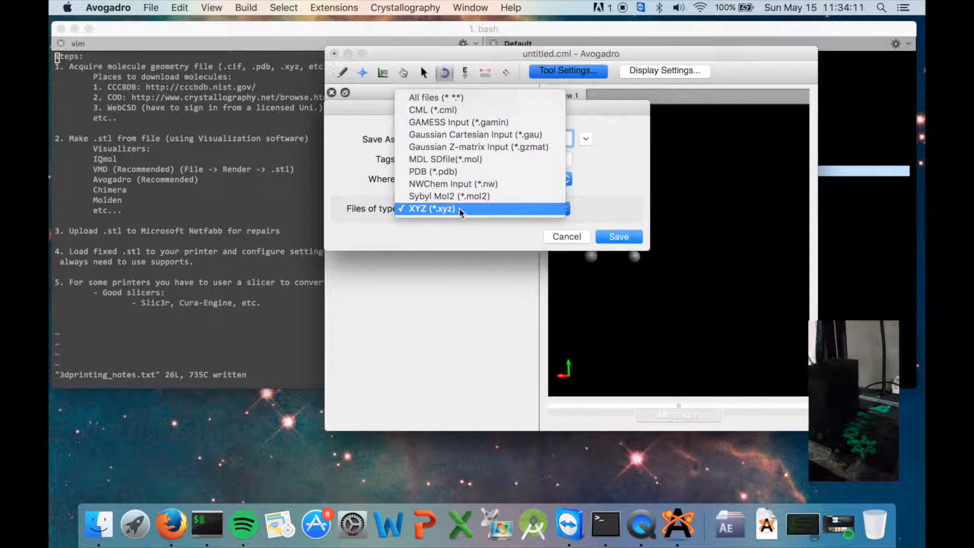
pyautogui.click(430, 207)
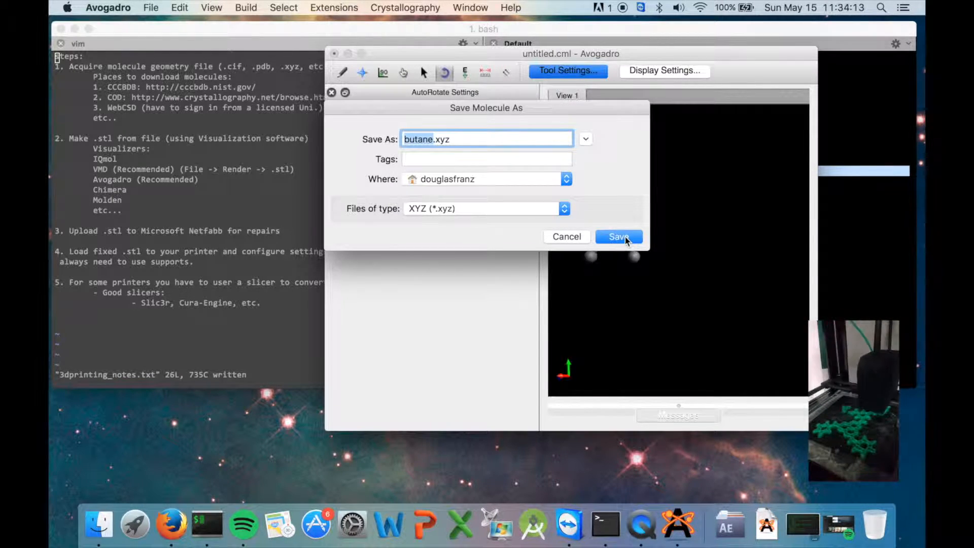
pyautogui.click(618, 237)
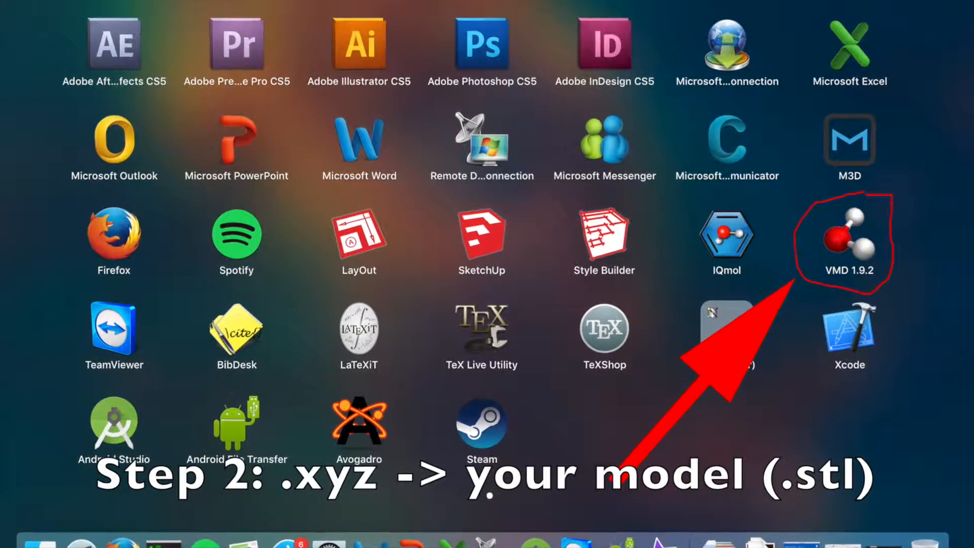
# Step: Launch VMD from iTerm with 'vmd butane.xyz' to load the 14-atom butane skeleton
pyautogui.hscroll(-3)
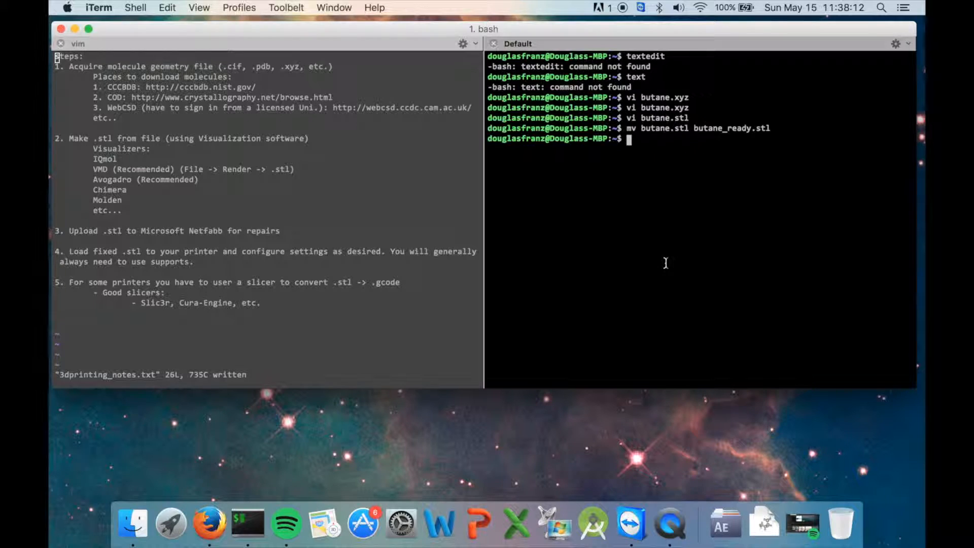
pyautogui.write('vmd butane.')
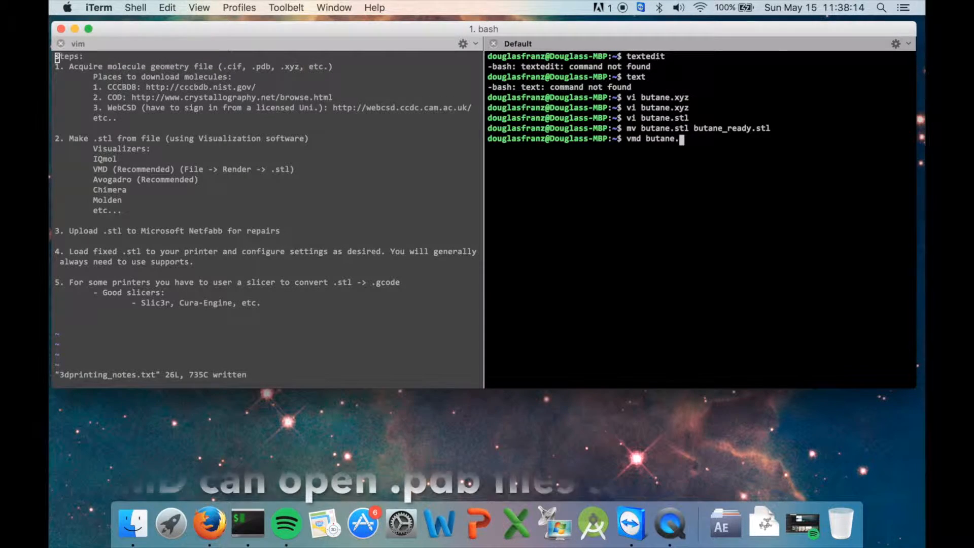
pyautogui.press('enter')
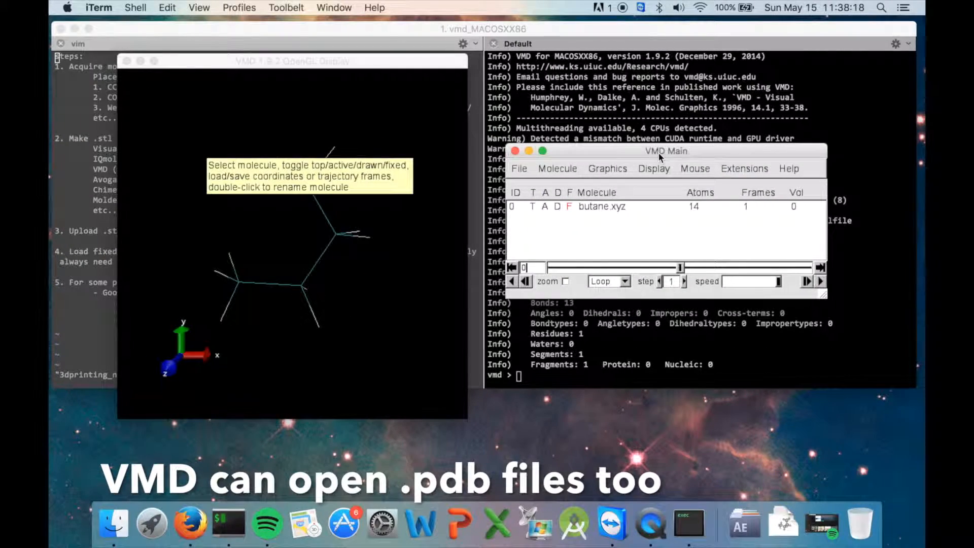
# Step: Set butane to CPK with Sphere Scale 1.4, resolutions 20, Bond Radius 0.7, and apply
pyautogui.click(607, 169)
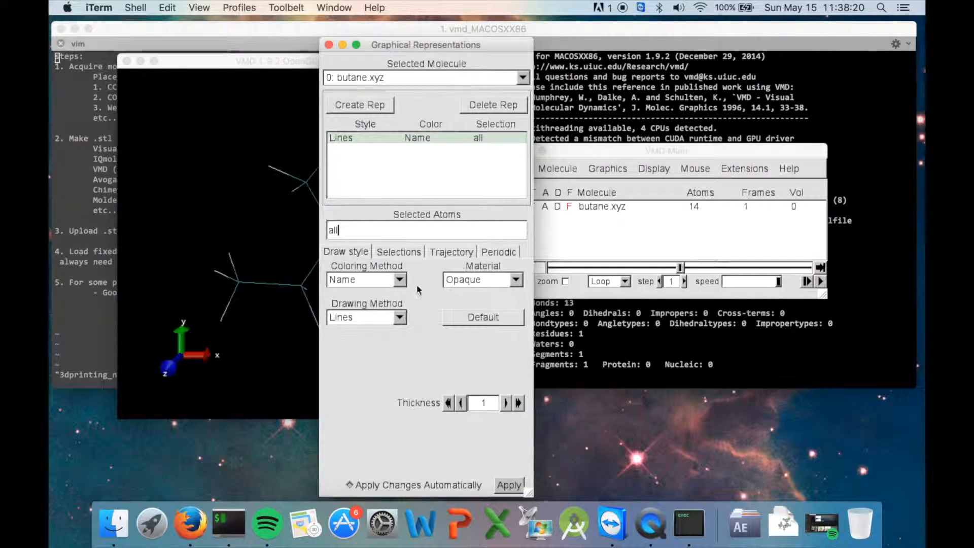
pyautogui.click(365, 316)
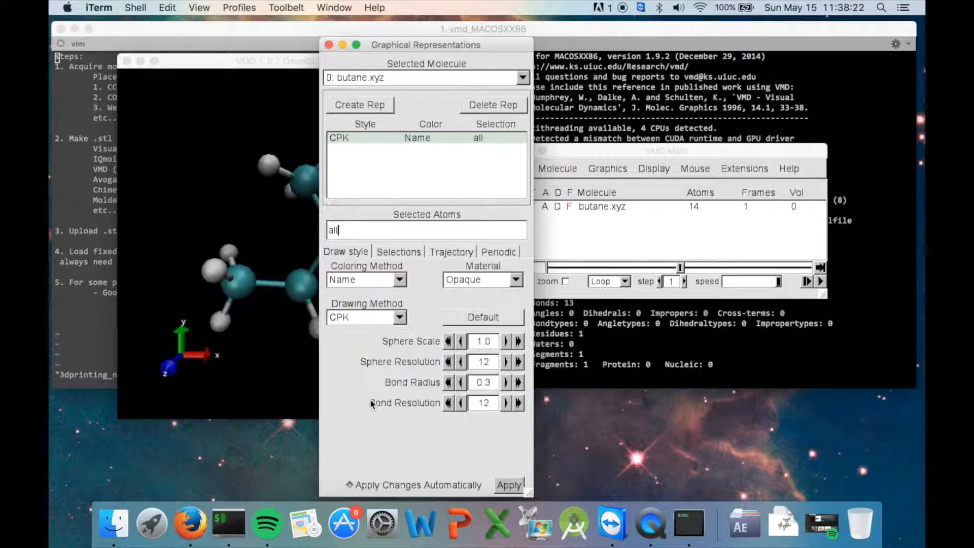
pyautogui.click(505, 341)
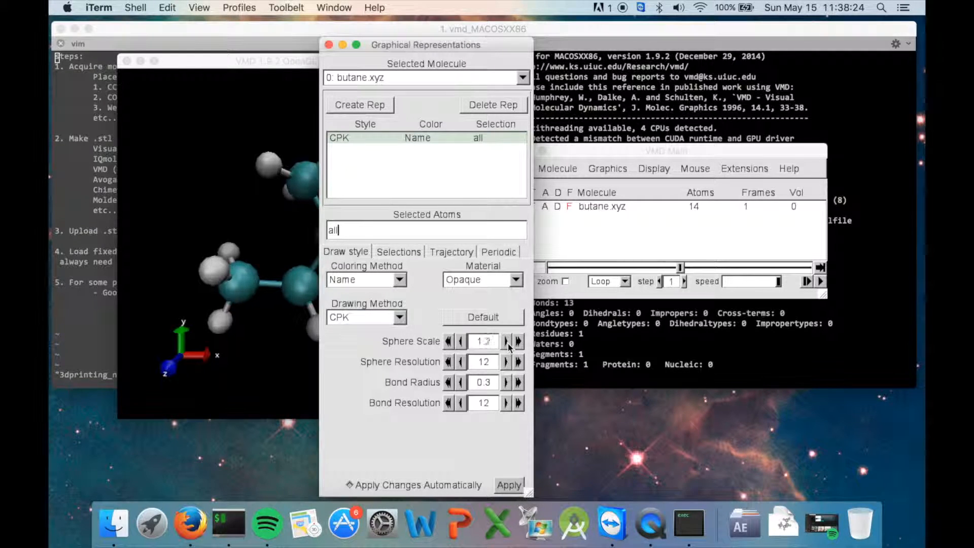
pyautogui.click(519, 340)
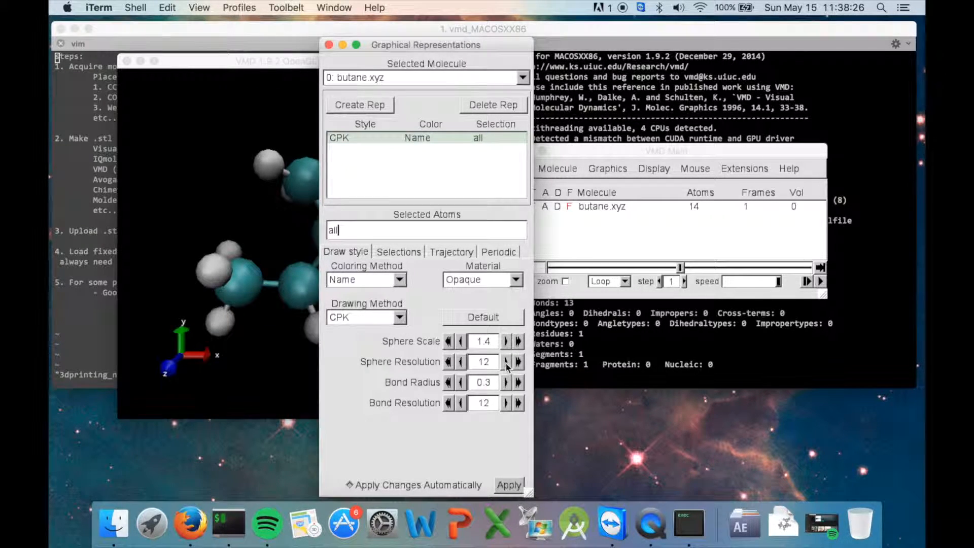
pyautogui.click(507, 403)
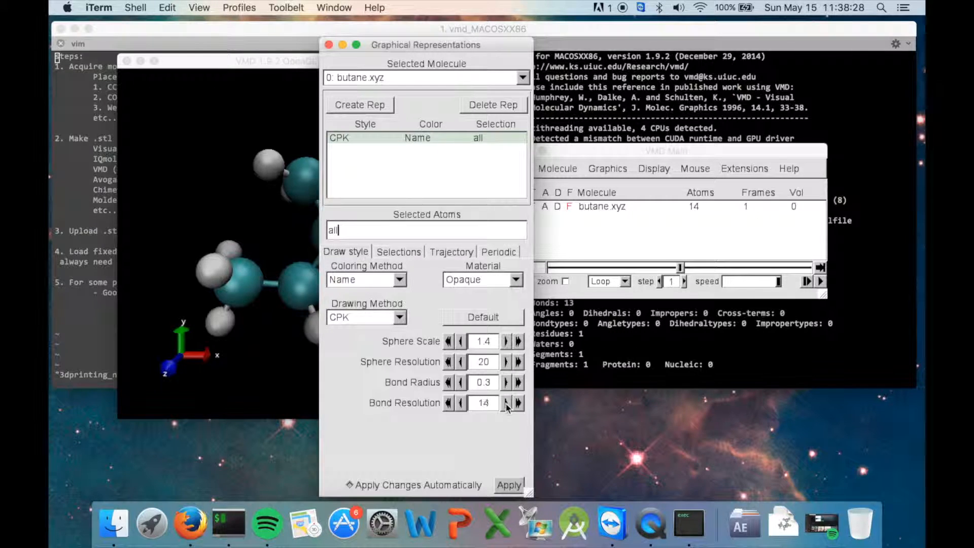
pyautogui.click(507, 402)
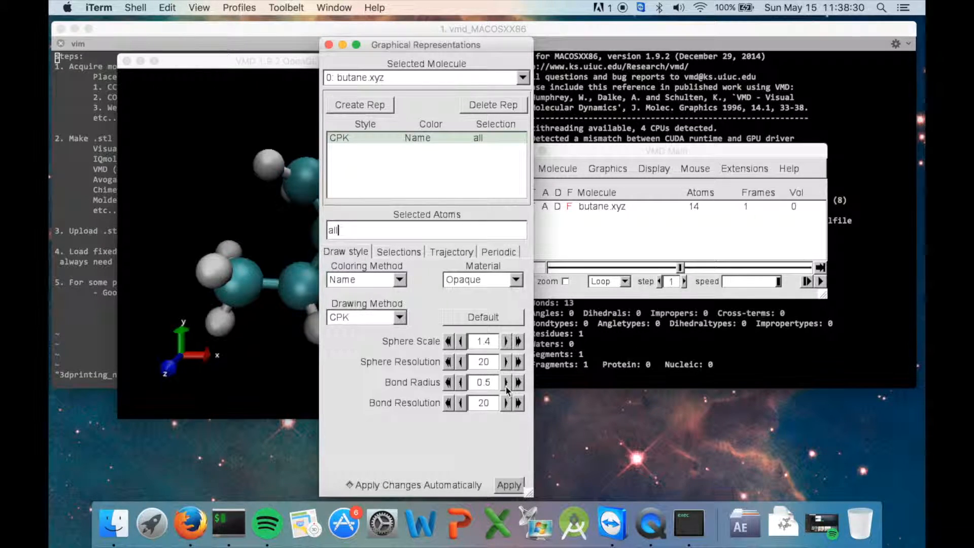
pyautogui.click(506, 383)
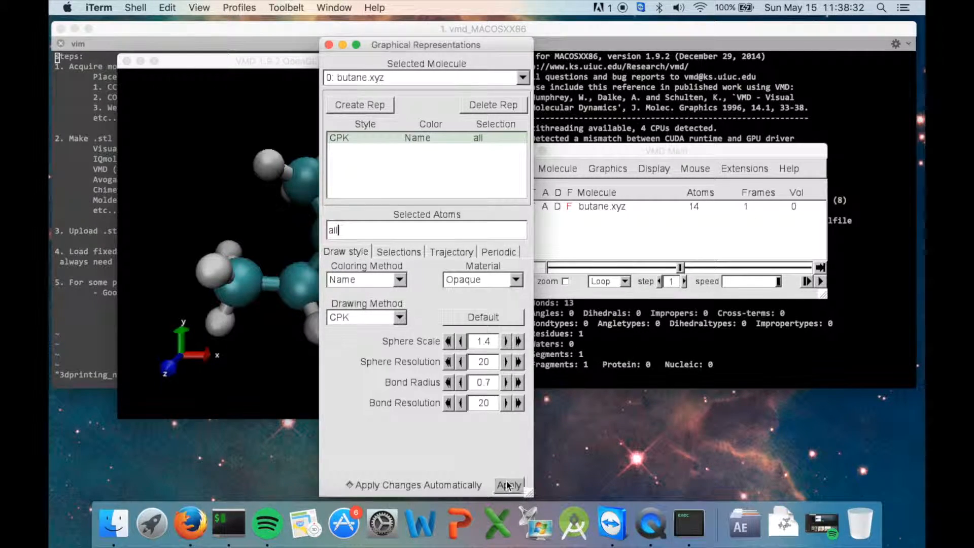
pyautogui.click(329, 44)
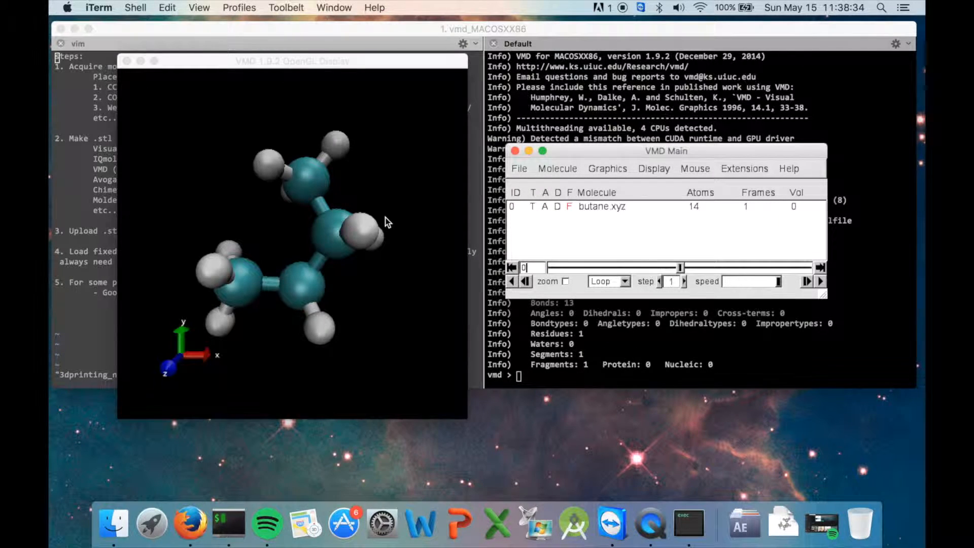
# Step: Render the scene to butane_okokok.stl as an STL triangle mesh
pyautogui.click(652, 168)
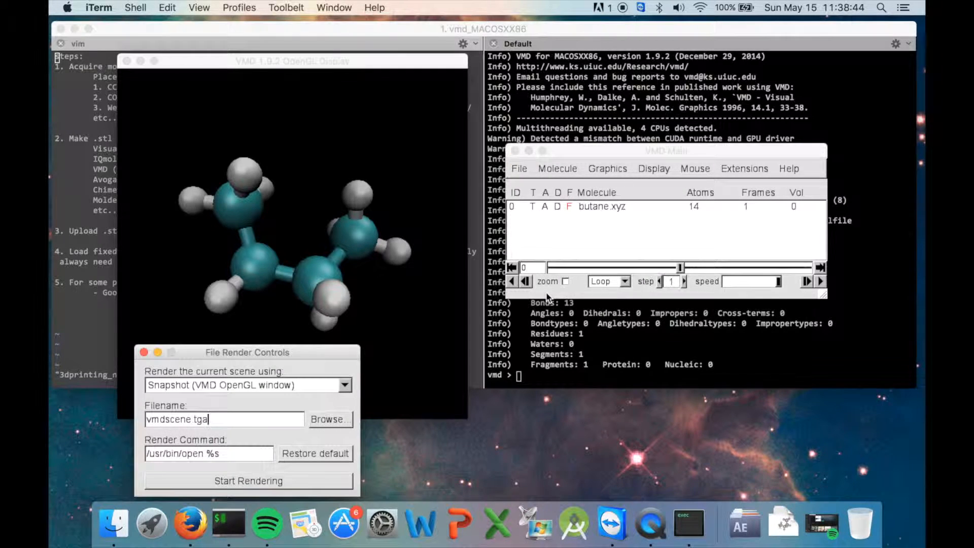
pyautogui.click(345, 384)
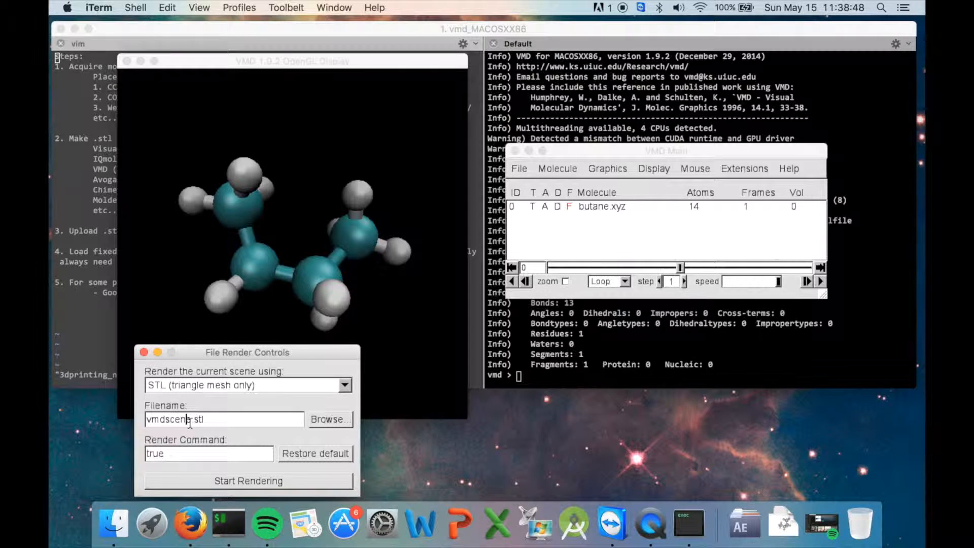
pyautogui.write('butane')
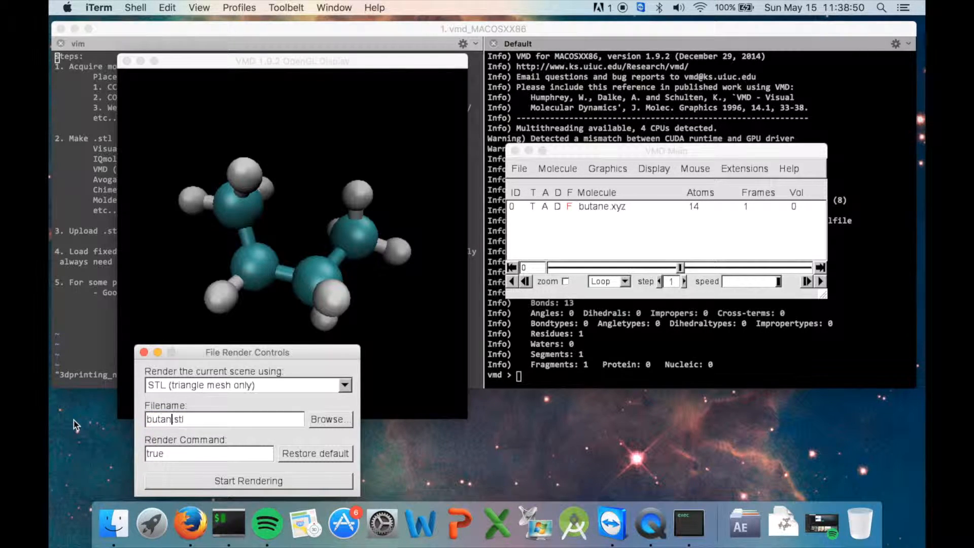
pyautogui.write('_okokok')
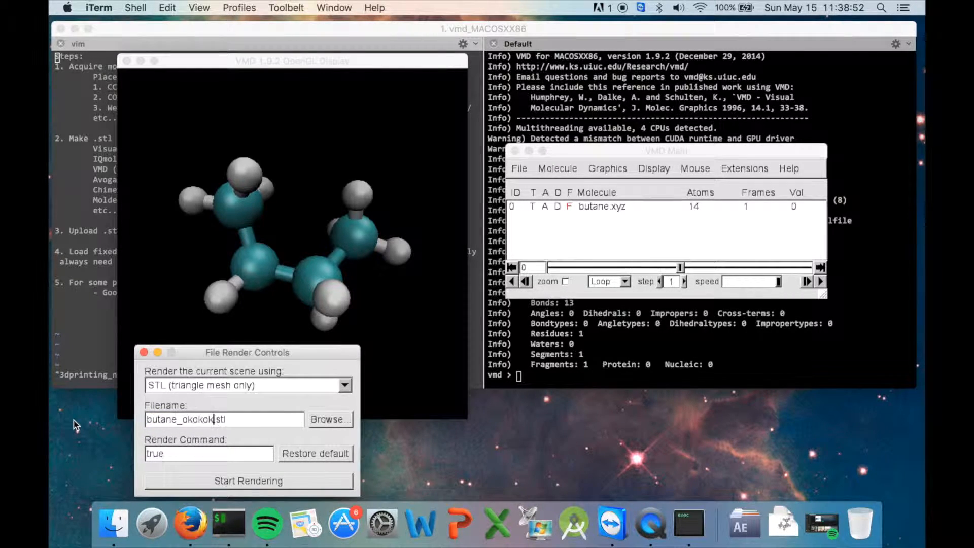
pyautogui.click(248, 481)
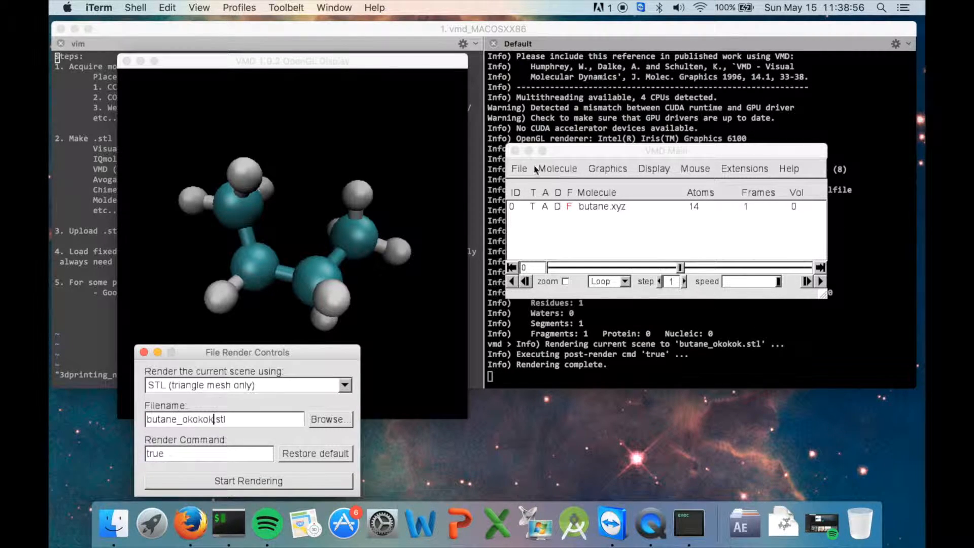
# Step: Quit VMD
pyautogui.click(518, 169)
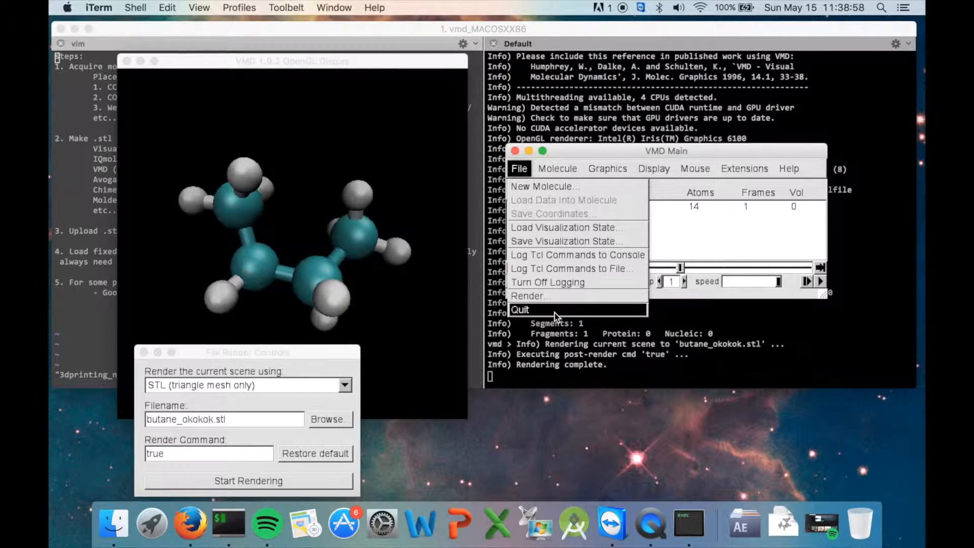
pyautogui.click(520, 309)
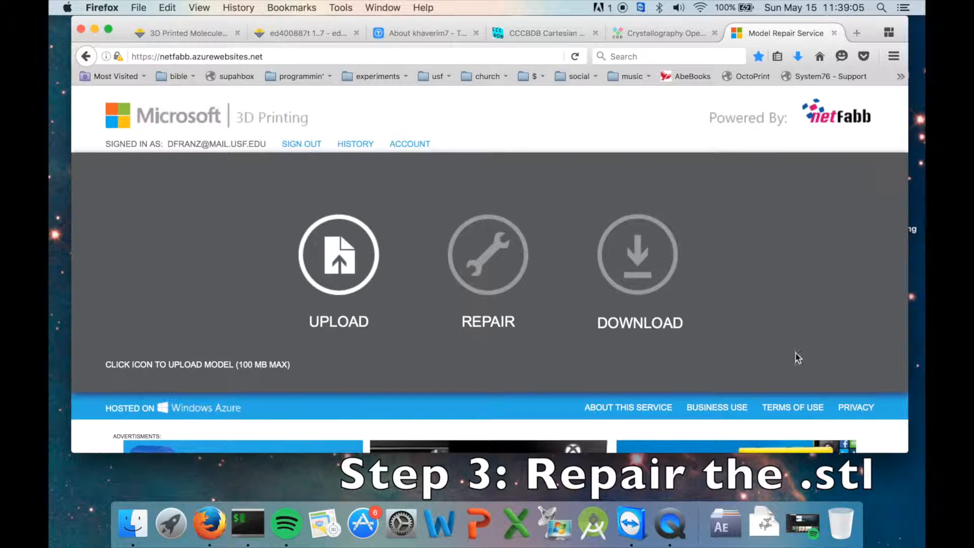
# Step: Upload butane_okokok.stl for repair, then download and save butane_okokok_fixed.stl
pyautogui.click(338, 254)
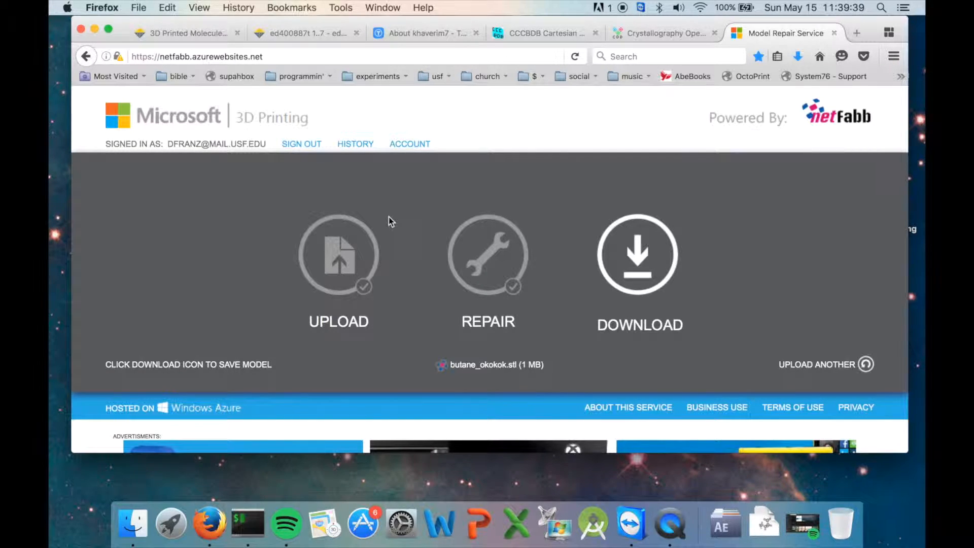
pyautogui.moveTo(664, 265)
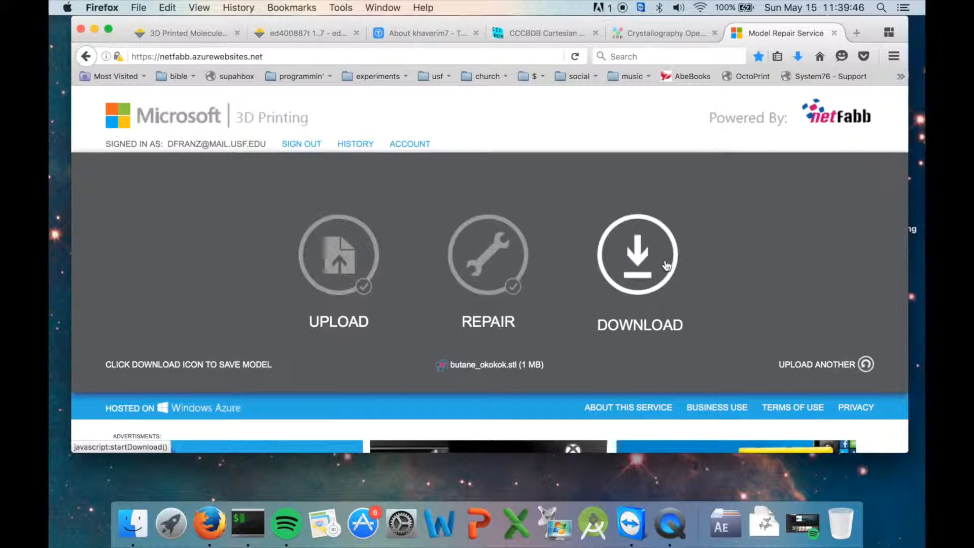
pyautogui.click(637, 252)
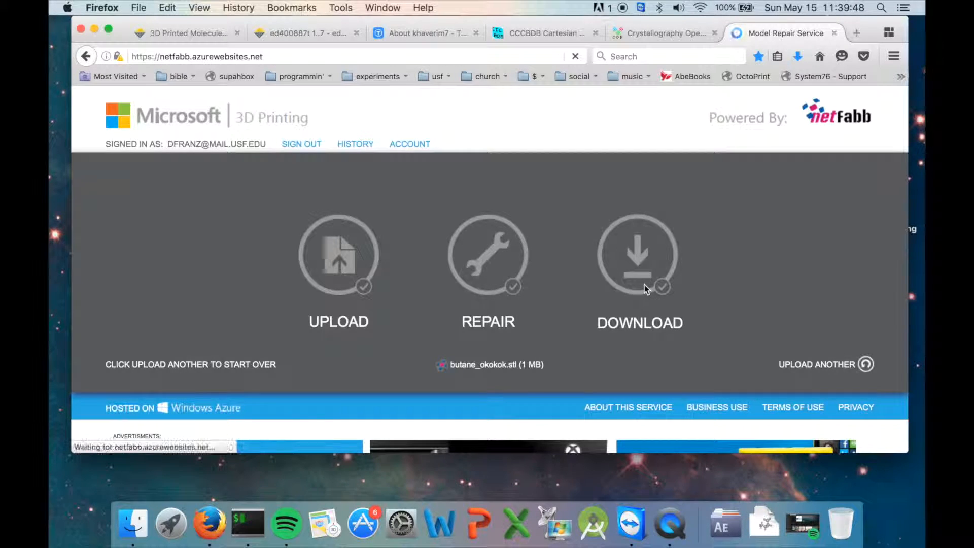
pyautogui.click(638, 254)
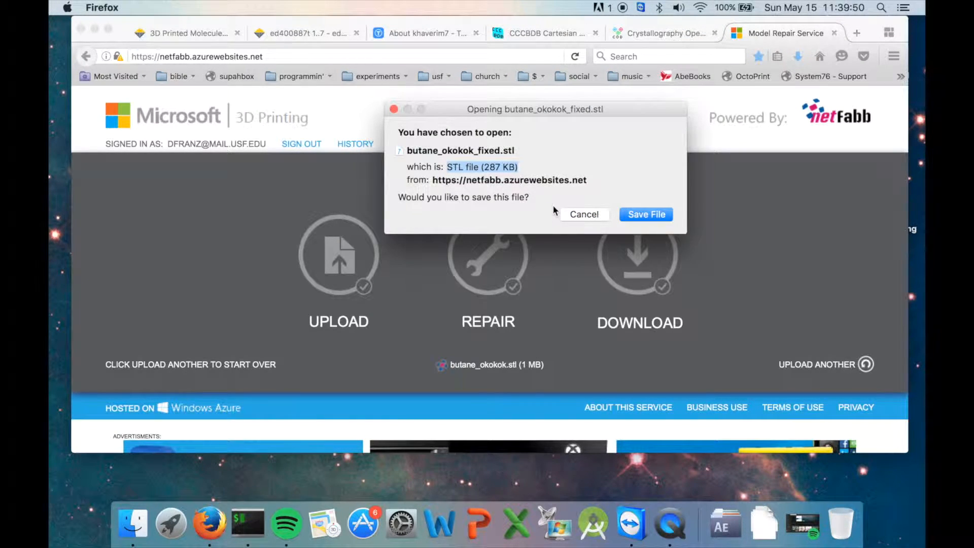
pyautogui.click(645, 214)
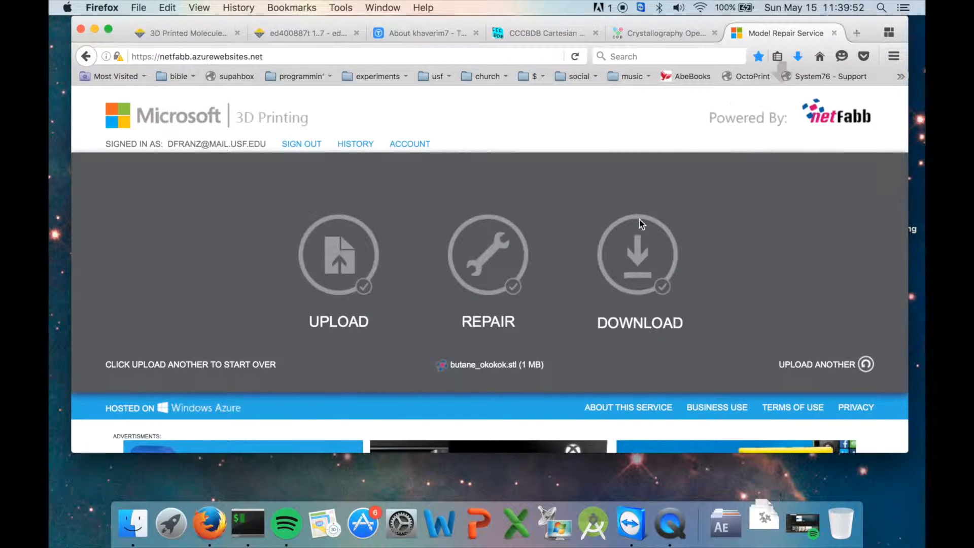
pyautogui.moveTo(650, 240)
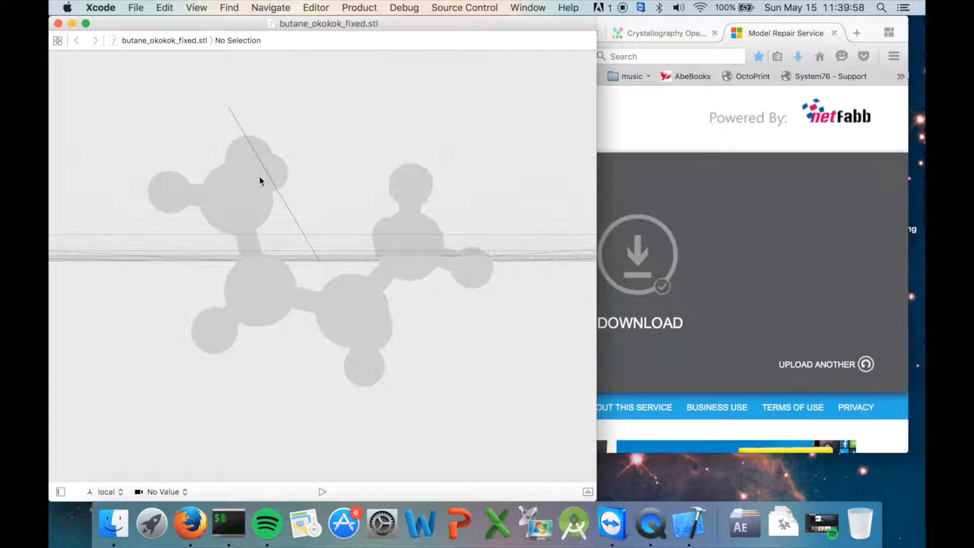
# Step: Rotate the repaired butane_okokok_fixed.stl model in Xcode's 3D viewer to inspect it
pyautogui.moveTo(260, 180); pyautogui.dragTo(180, 185)
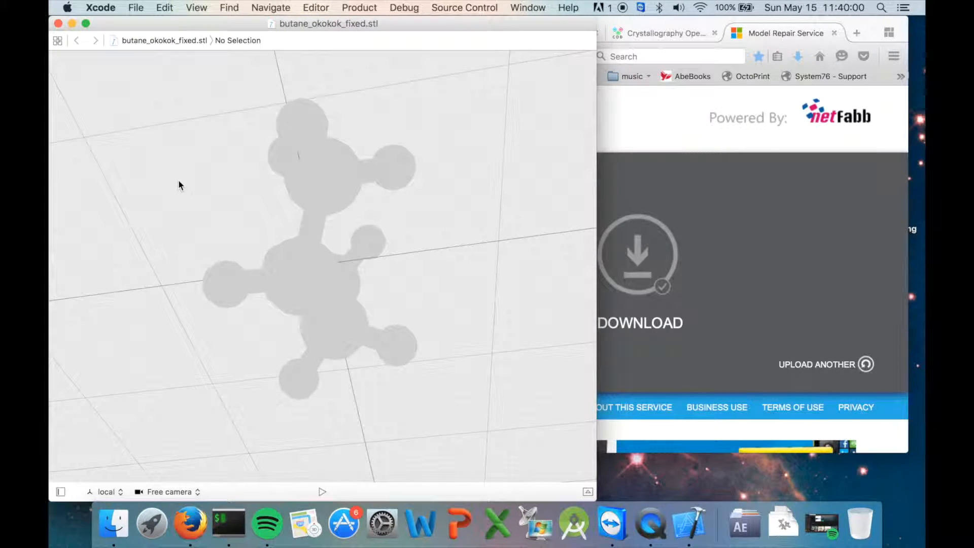
pyautogui.moveTo(181, 185); pyautogui.dragTo(482, 204)
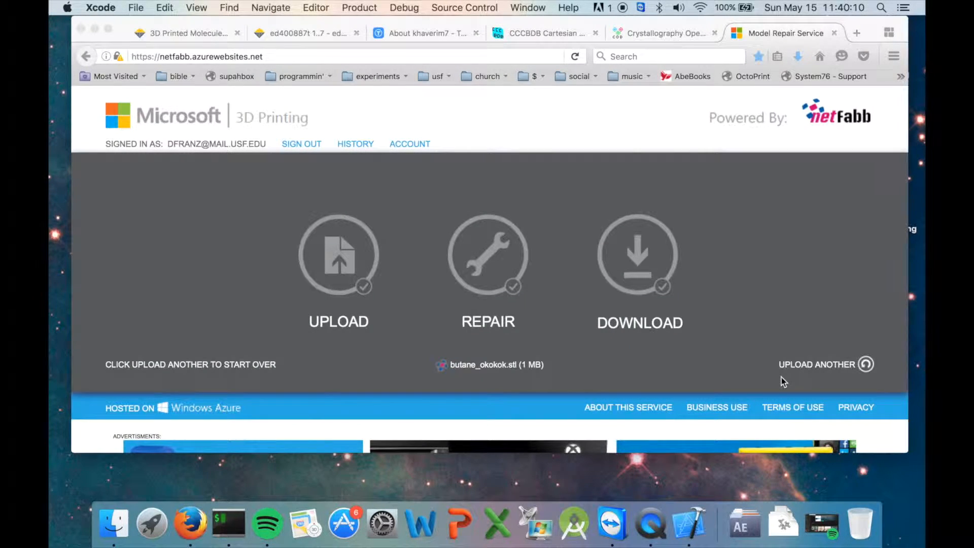
pyautogui.moveTo(713, 350)
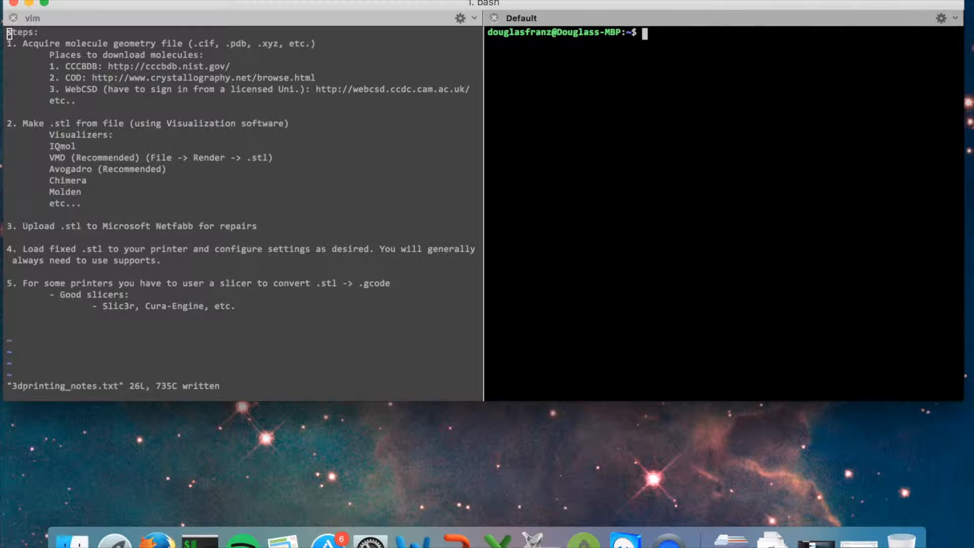
pyautogui.moveTo(743, 259)
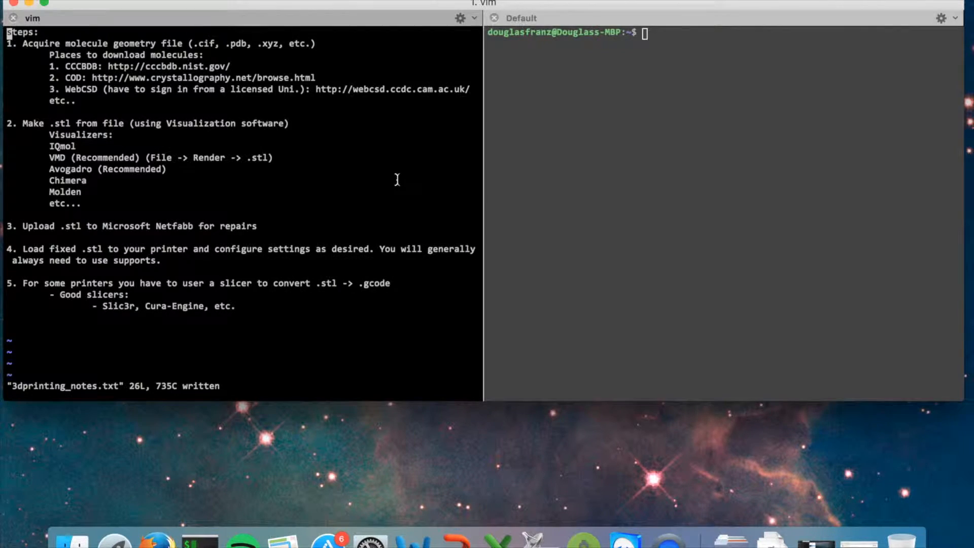
pyautogui.moveTo(287, 172)
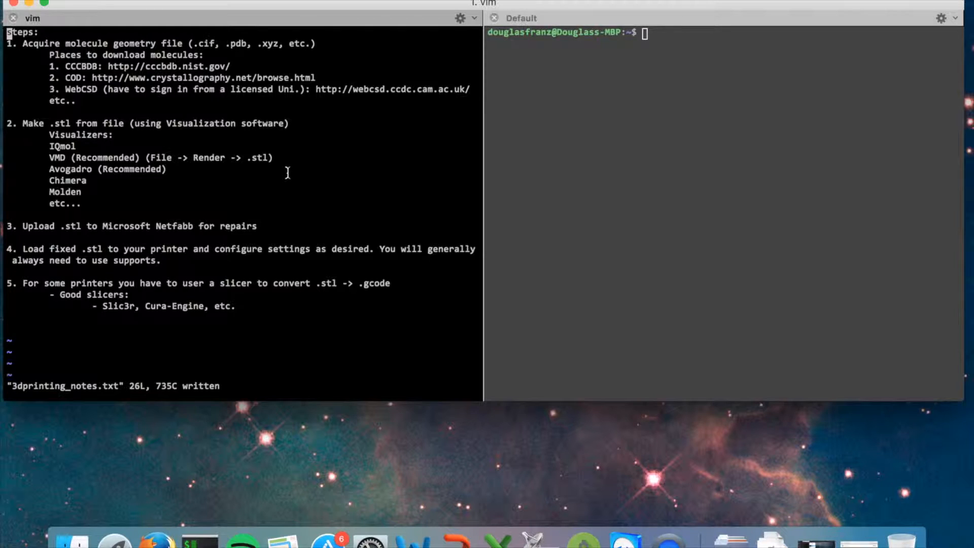